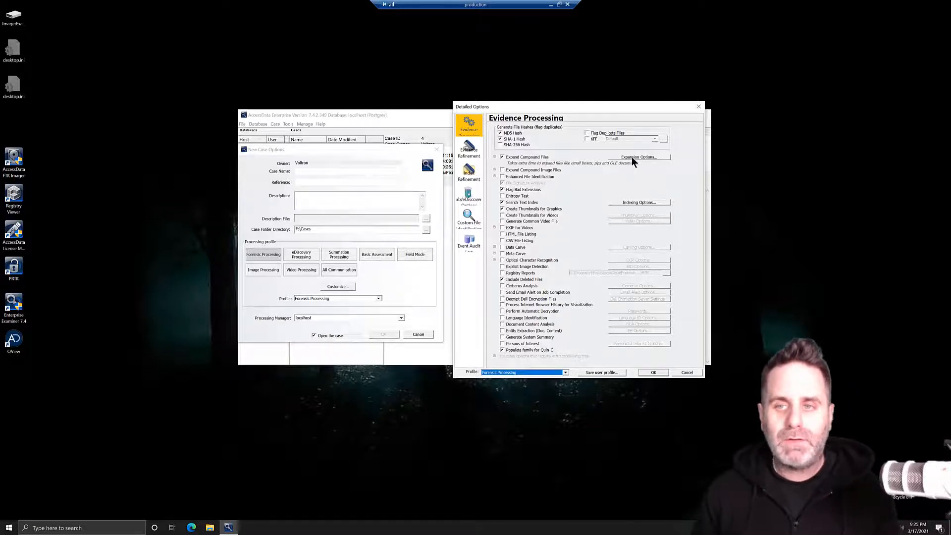
# Review the Expansion Options list of compound file types under Expand Compound Files.
pyautogui.click(638, 157)
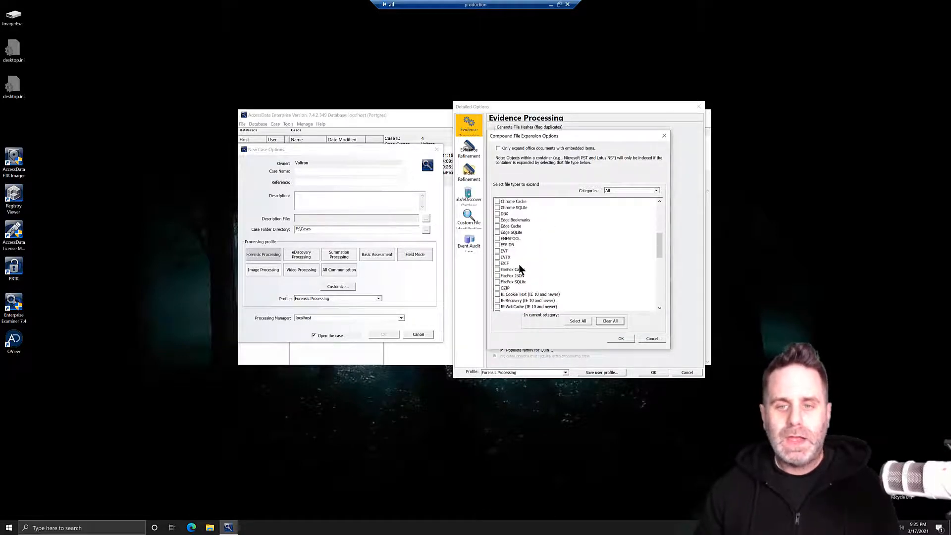
pyautogui.scroll(-3)
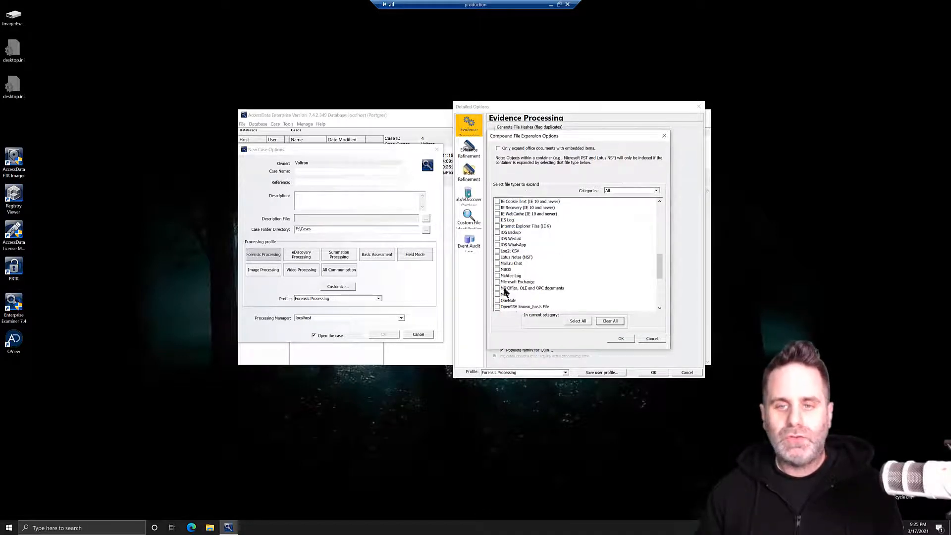
pyautogui.click(499, 287)
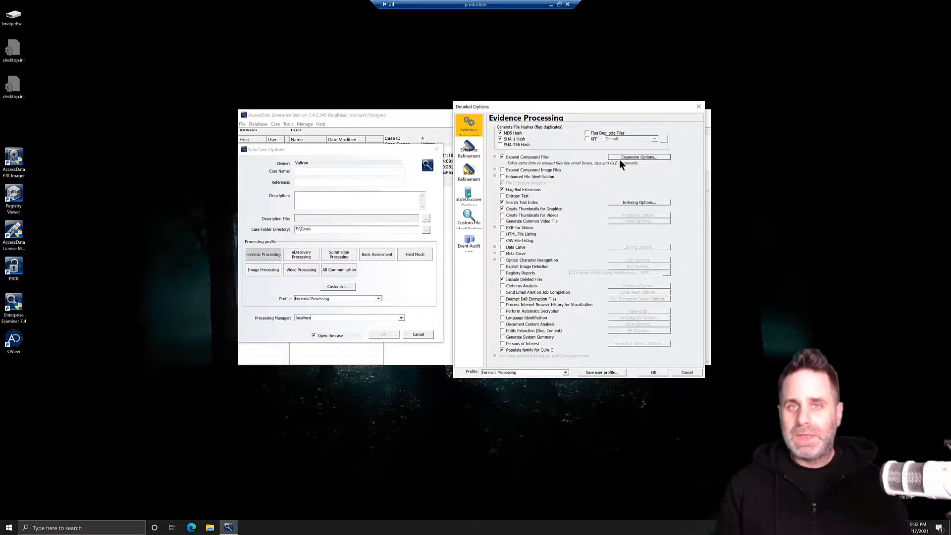
# Uncheck MD5 and SHA-1 under Generate File Hashes and start saving a user profile.
pyautogui.click(522, 371)
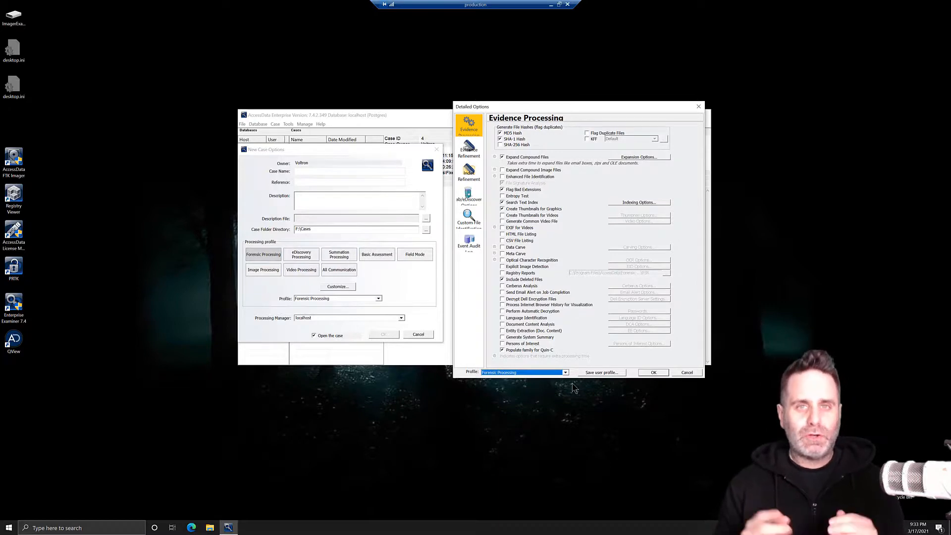
pyautogui.moveTo(571, 301)
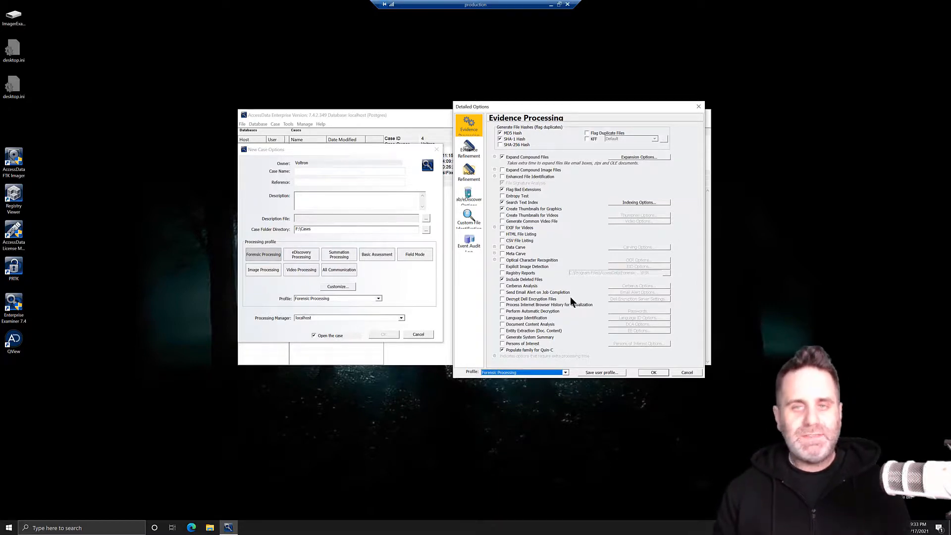
pyautogui.moveTo(554, 259)
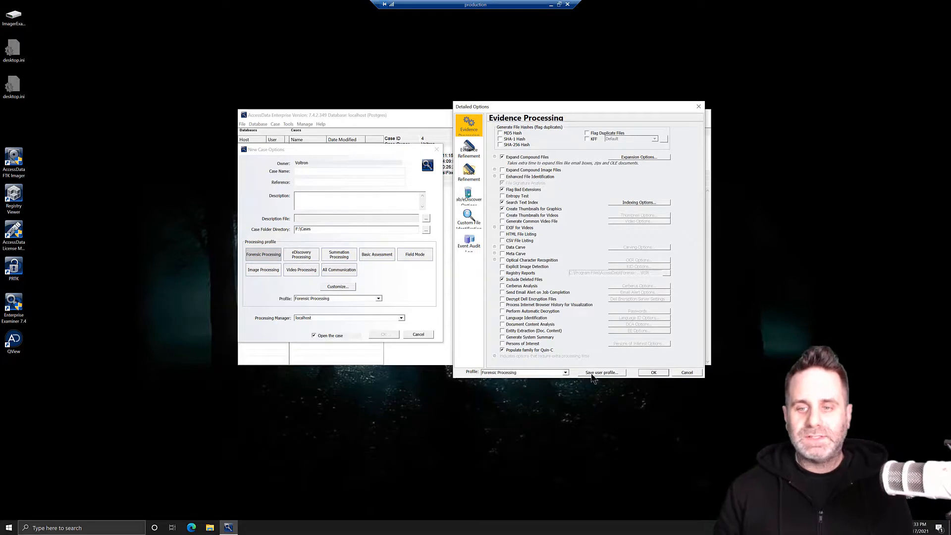
pyautogui.click(600, 373)
pyautogui.write('DemoVid')
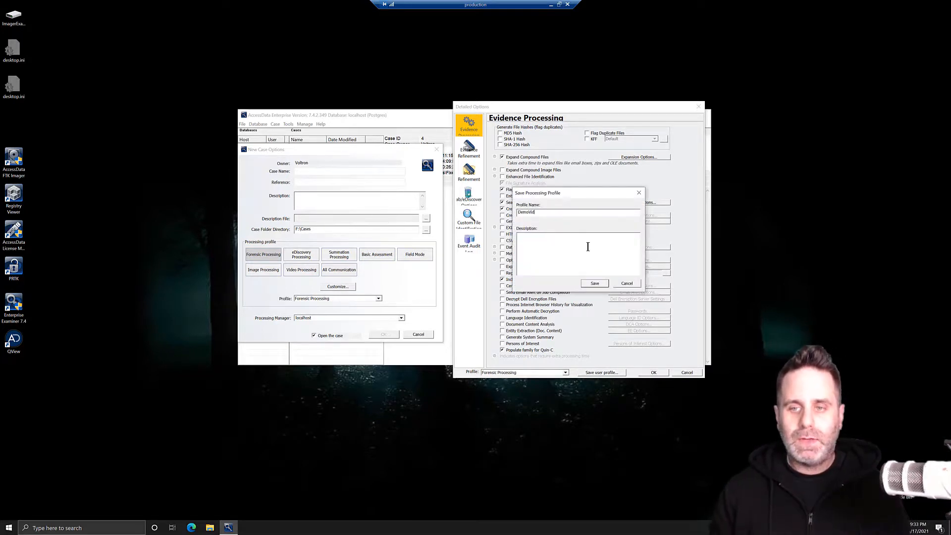
# Name the new processing profile DemoVid in the Save Processing Profile dialog.
pyautogui.click(594, 283)
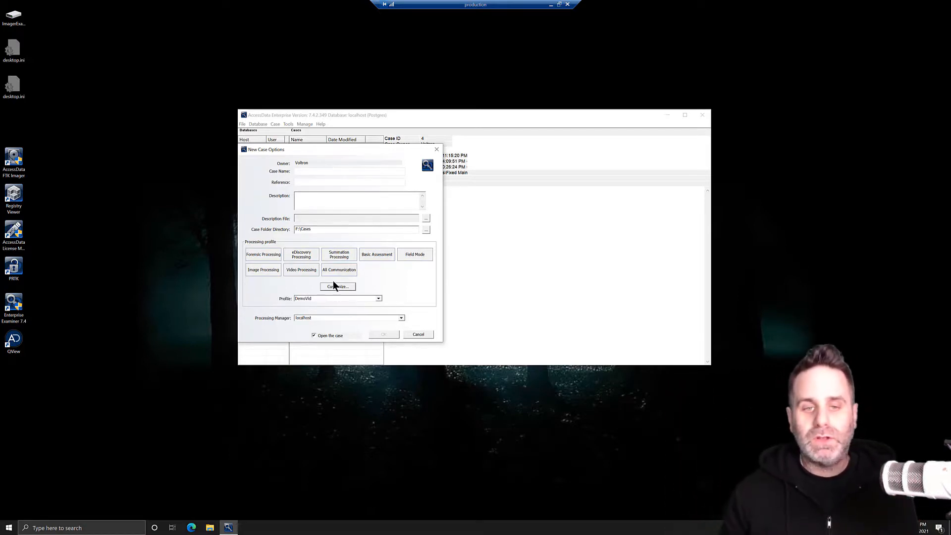
# Show the Profile dropdown in New Case Options with DemoVid listed and selected.
pyautogui.click(377, 298)
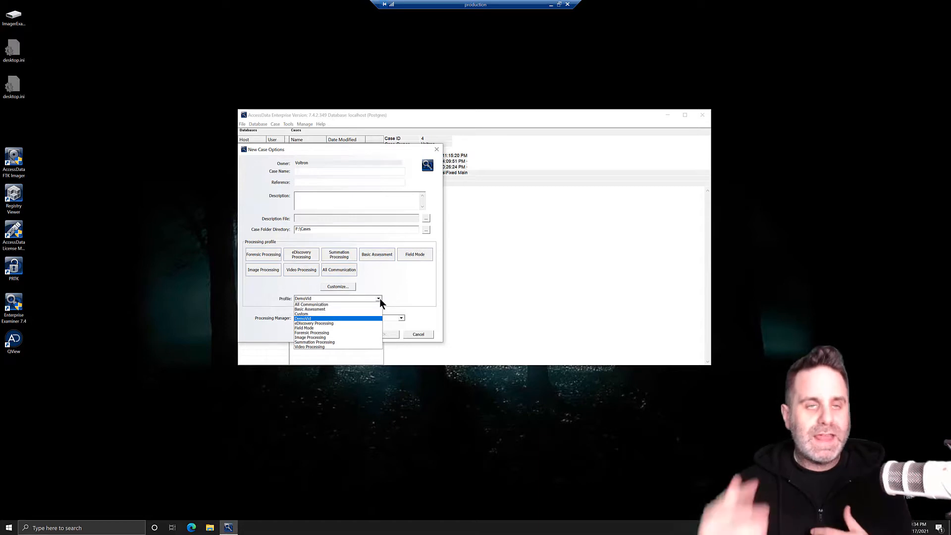
pyautogui.moveTo(355, 321)
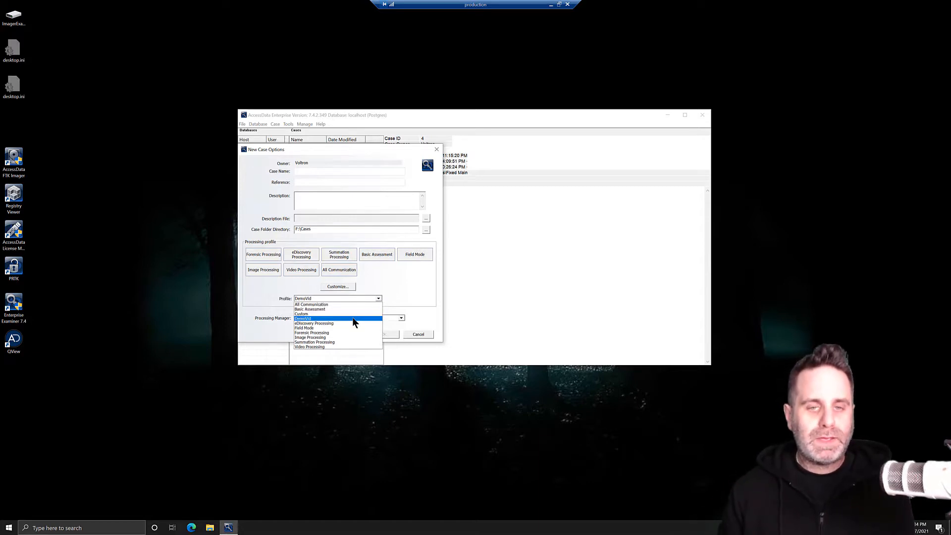